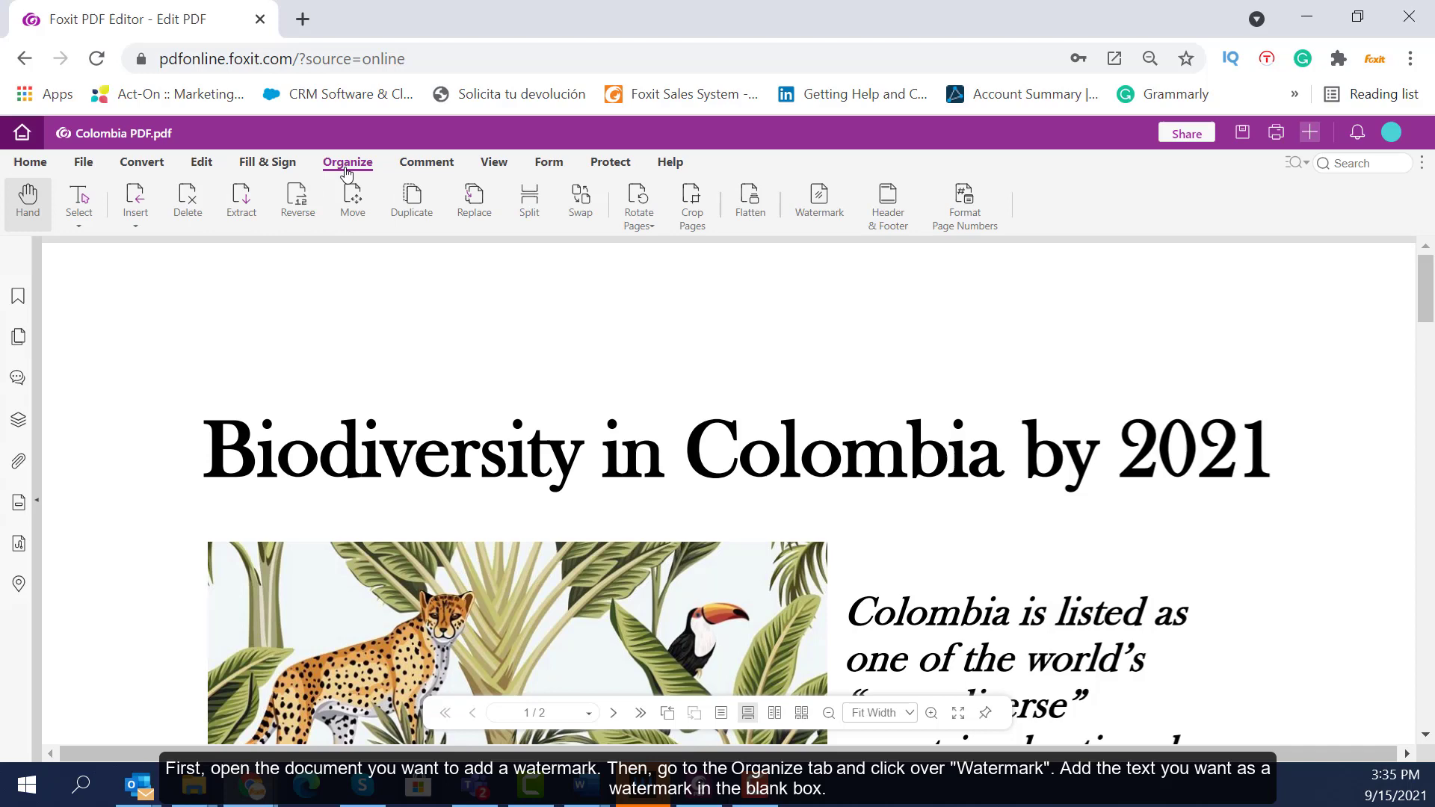
# Step: Start a watermark on the Colombia PDF with the text 'Draft'
pyautogui.click(819, 199)
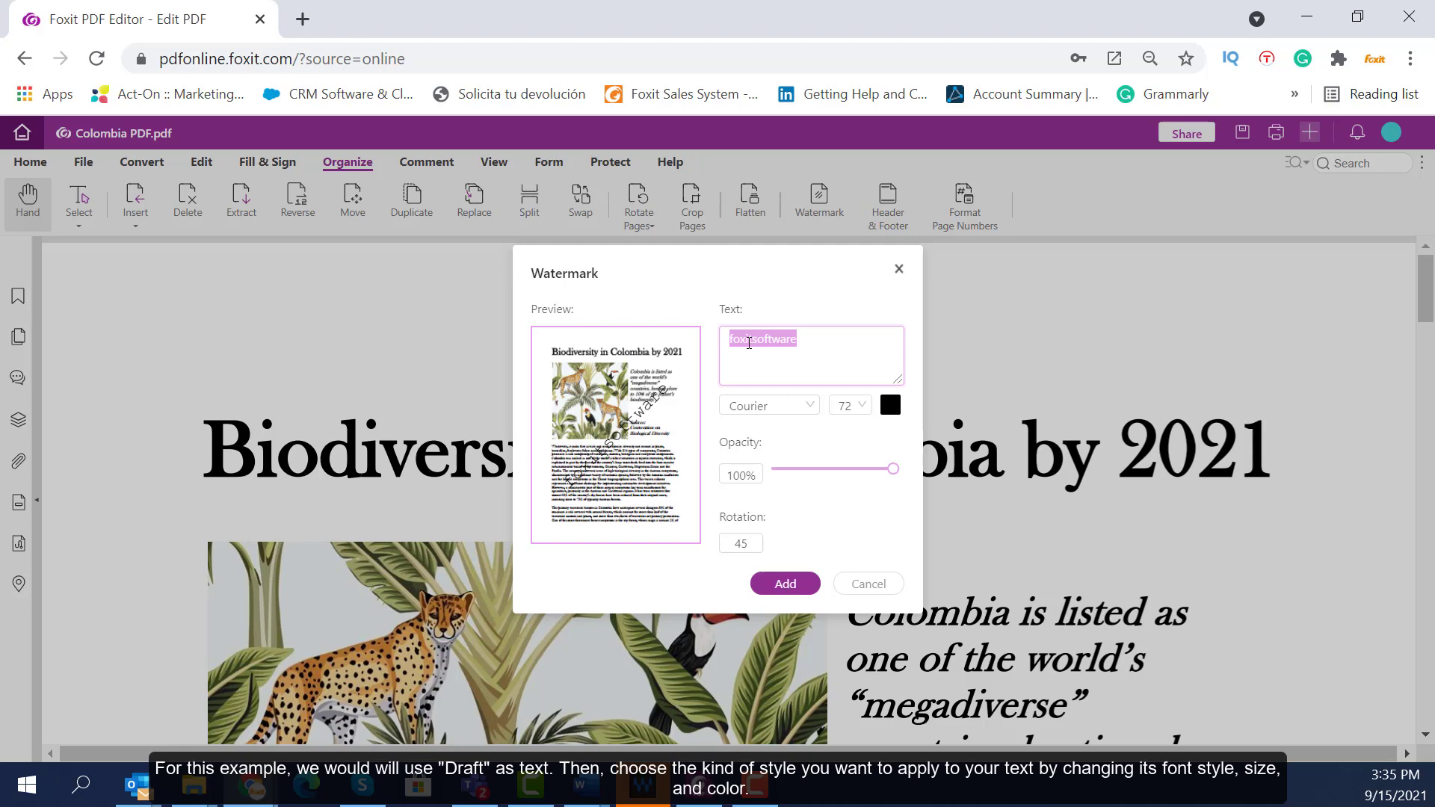
pyautogui.write('Draft')
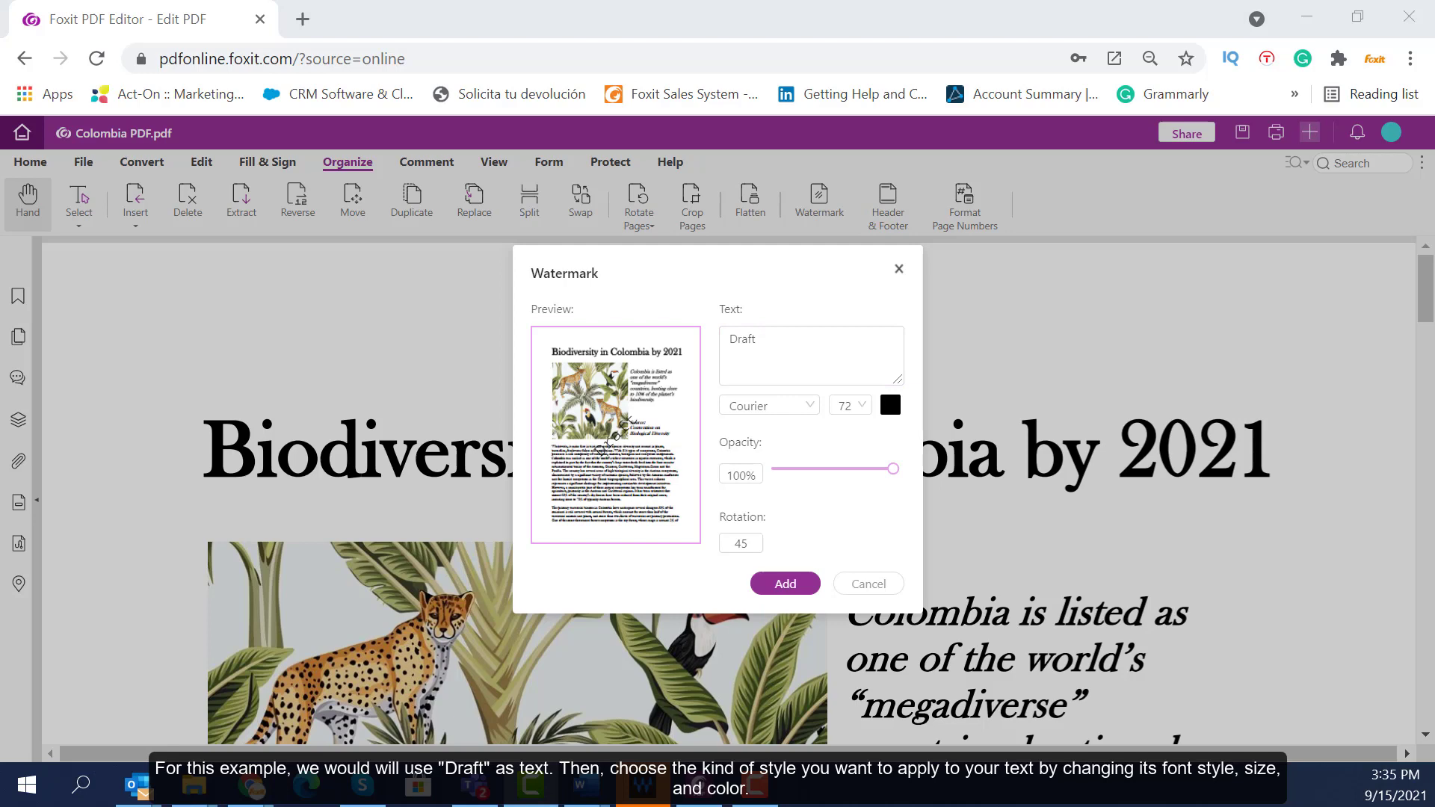
# Step: Add the Draft watermark in bold red Courier at 20% opacity and 45° rotation
pyautogui.click(889, 404)
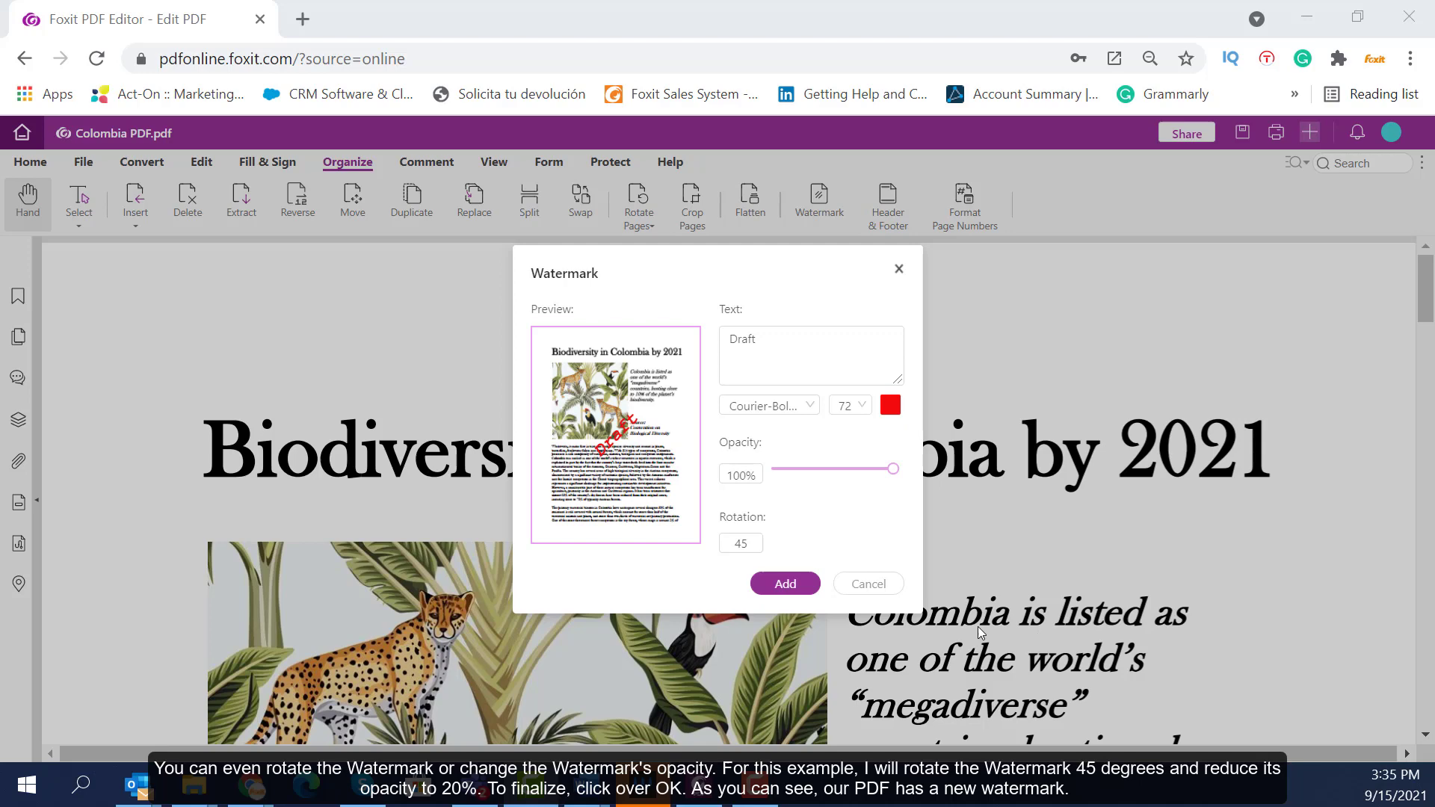
pyautogui.moveTo(892, 468); pyautogui.dragTo(793, 469)
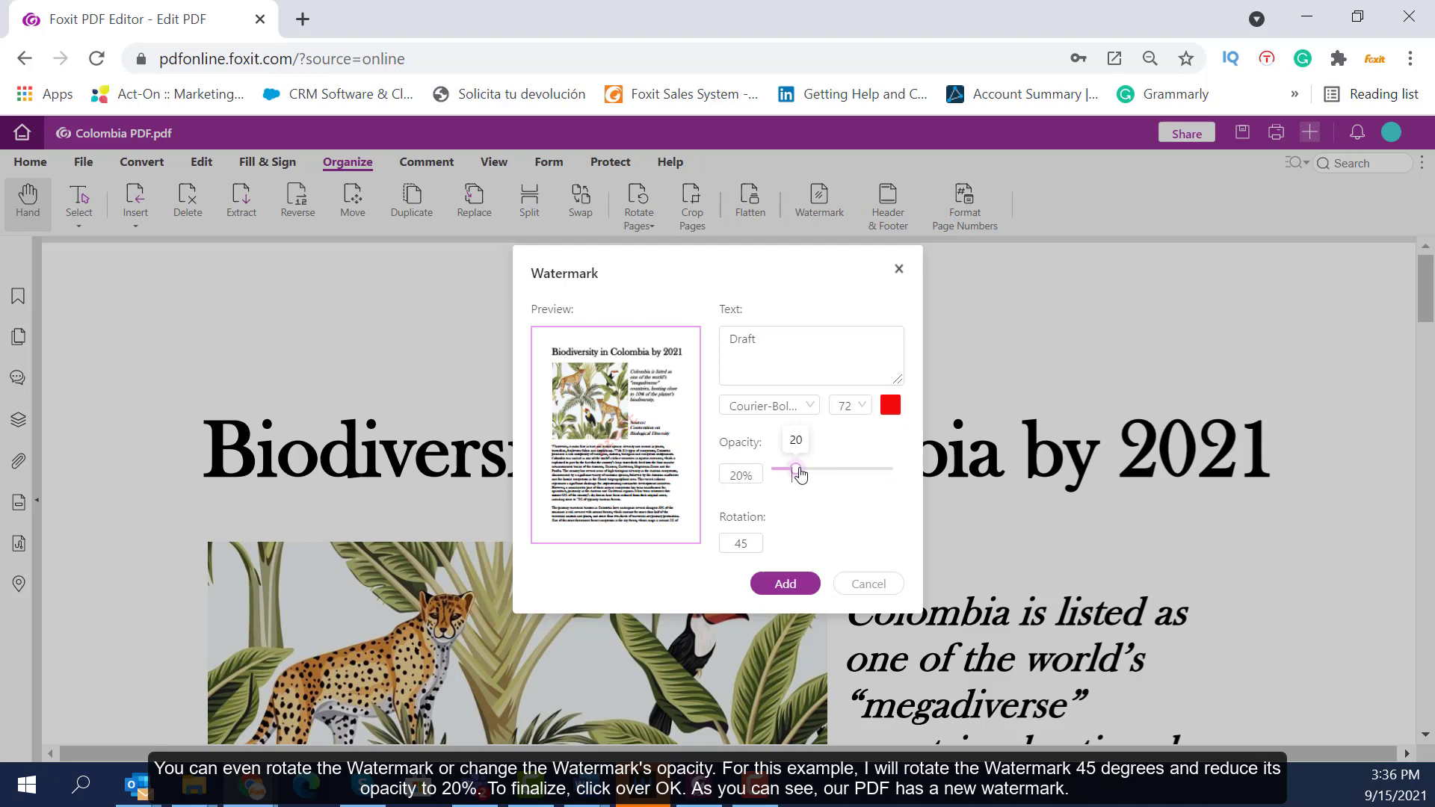
pyautogui.click(783, 583)
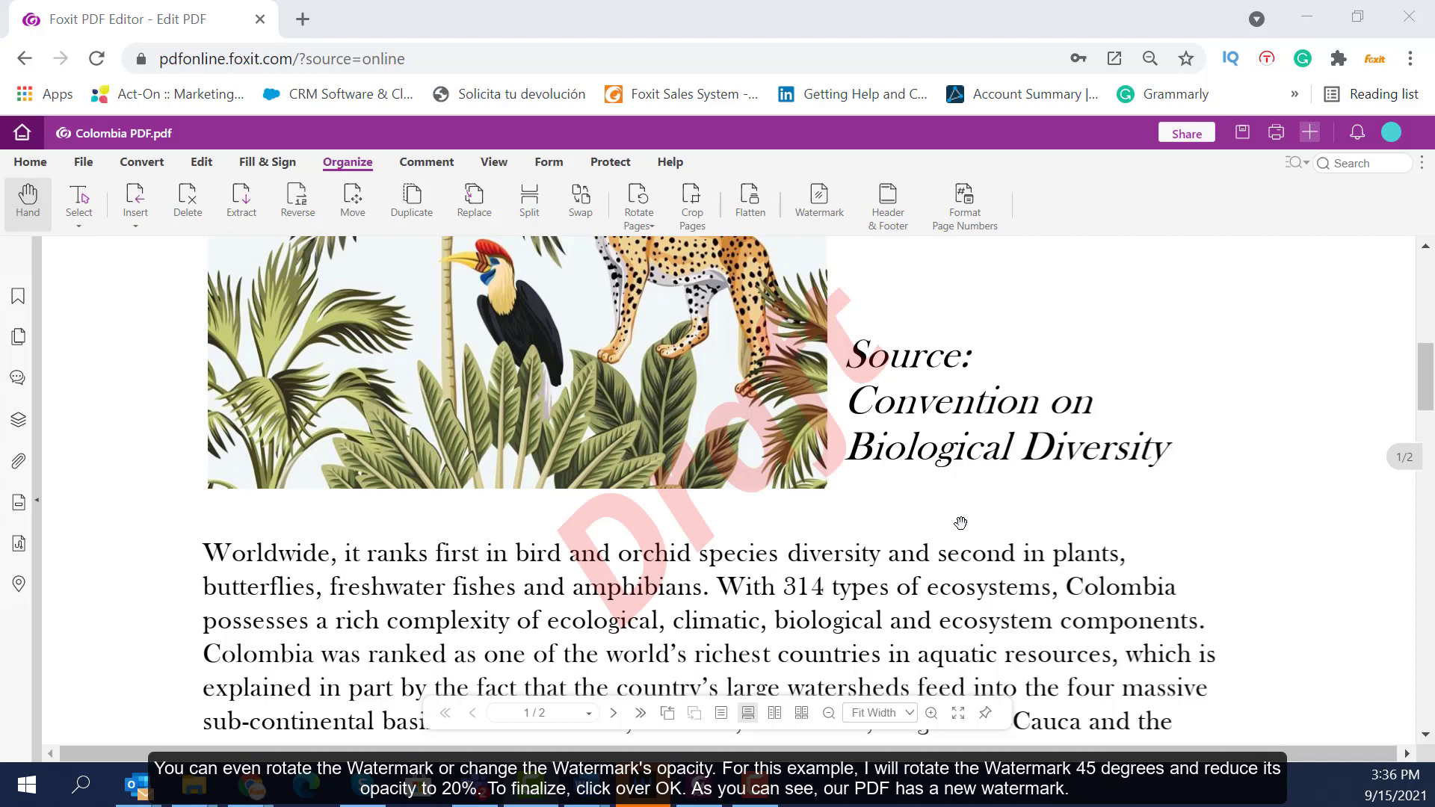
pyautogui.scroll(3)
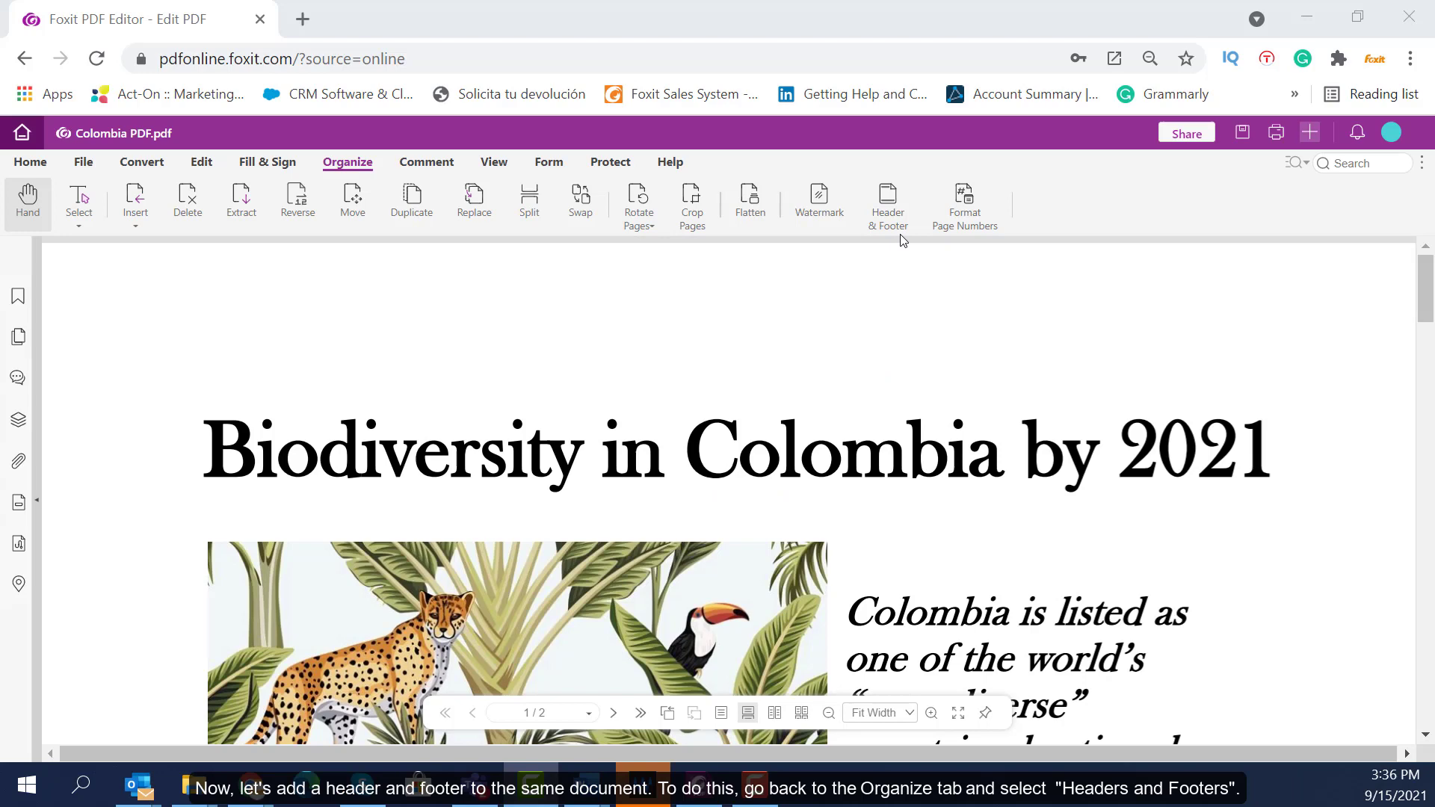
# Step: Insert the current date into the right header slot of Header & Footer
pyautogui.click(885, 199)
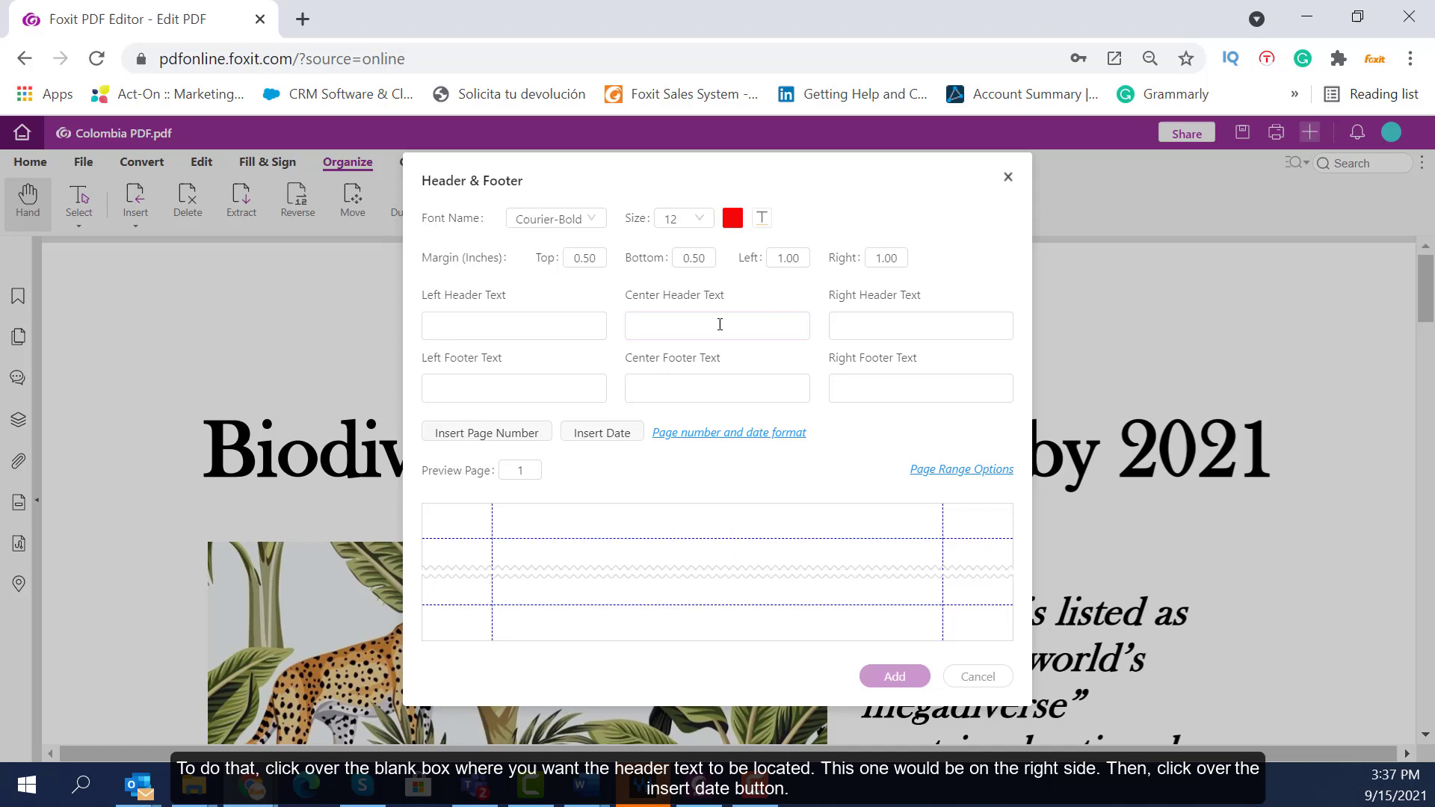
pyautogui.click(920, 326)
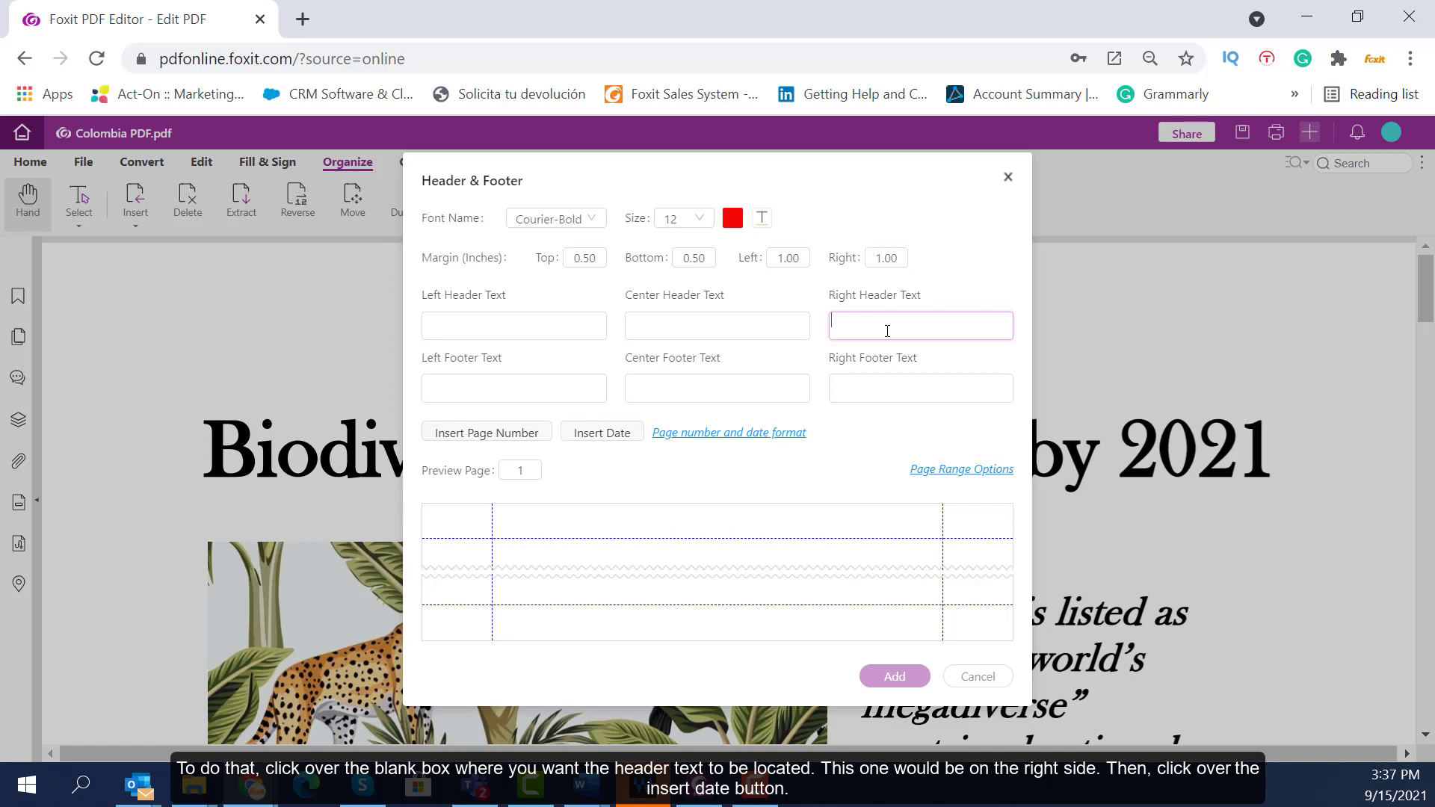
pyautogui.click(601, 432)
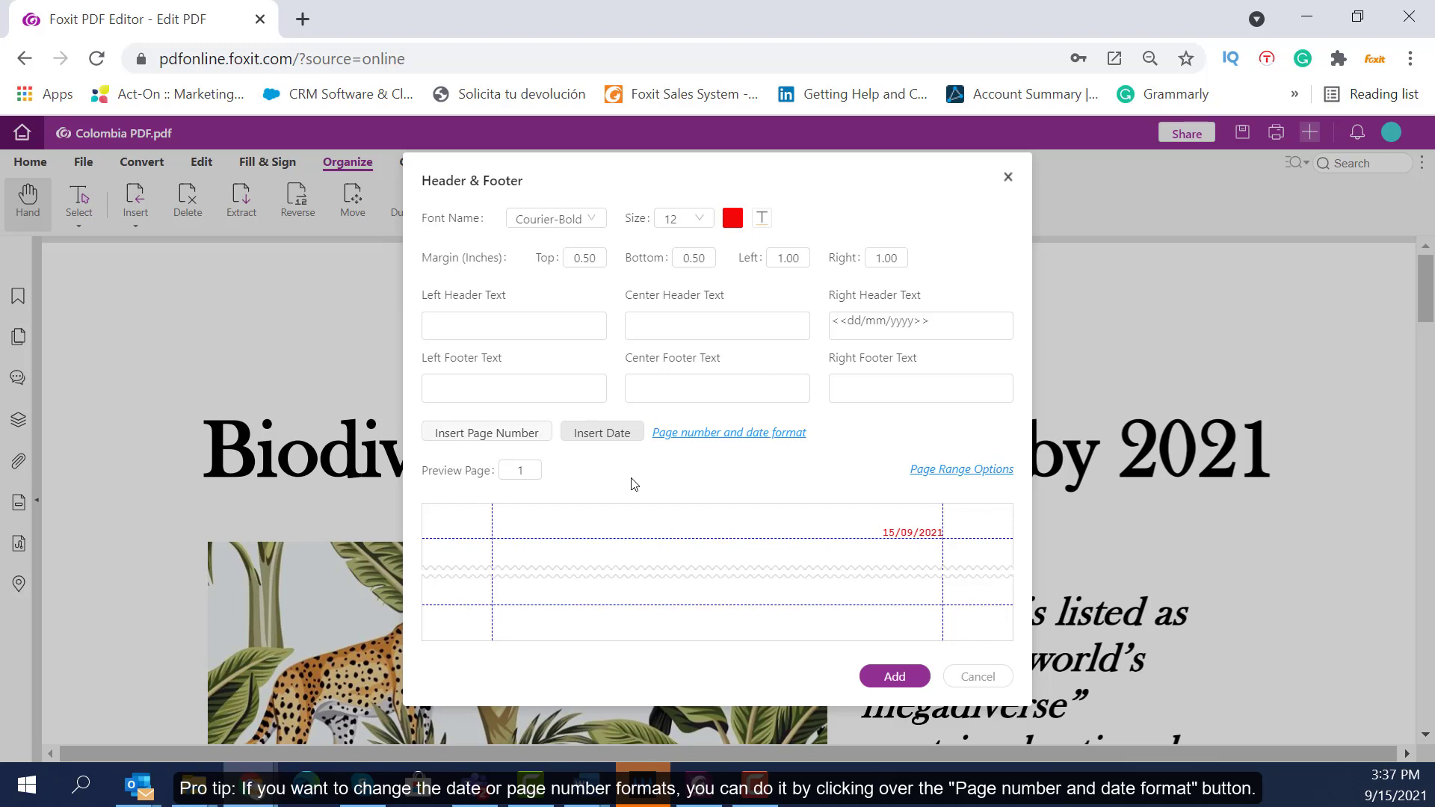
pyautogui.moveTo(717, 442)
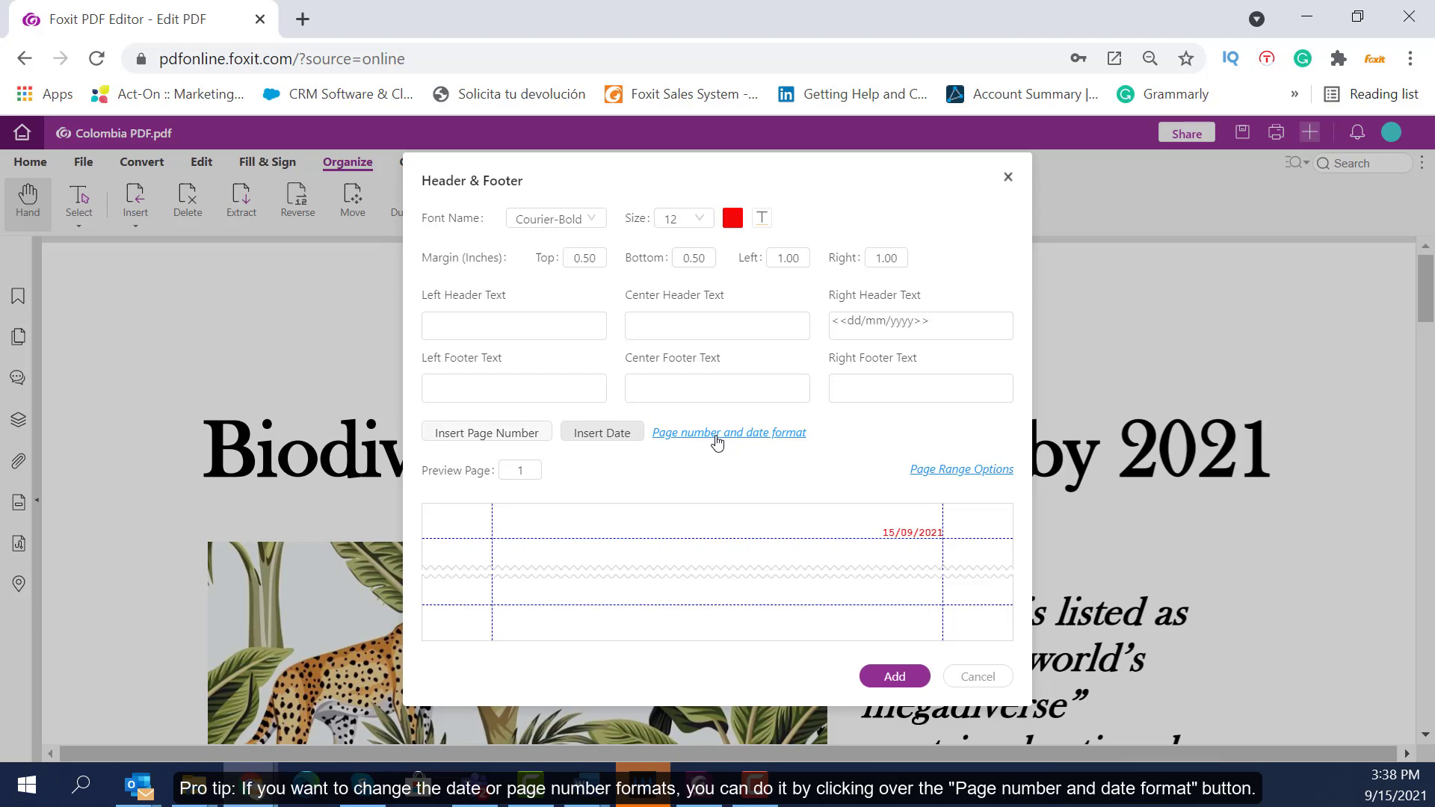
pyautogui.moveTo(745, 509)
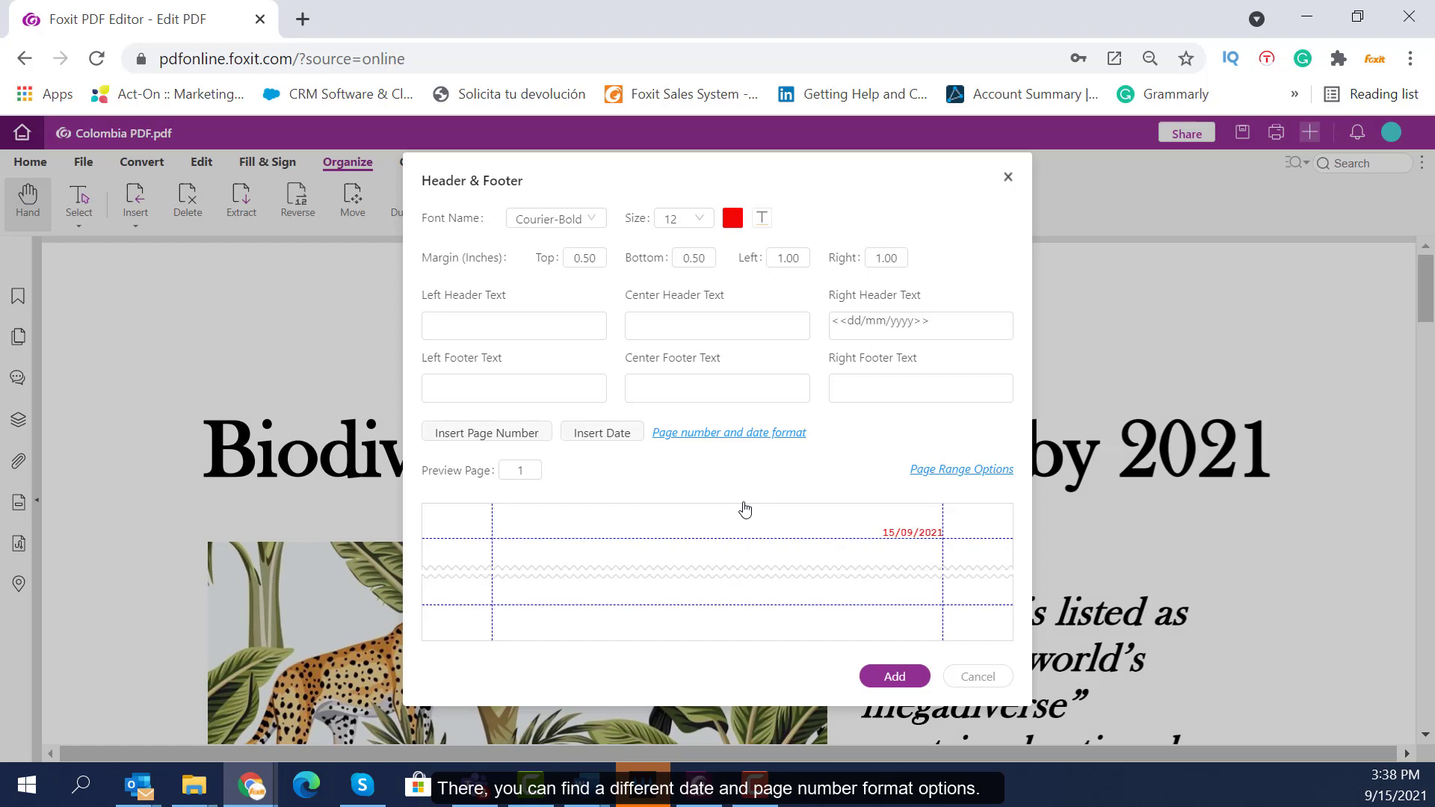
# Step: Put 'Laura Smith' in the left footer and a page number in the centre footer
pyautogui.click(513, 387)
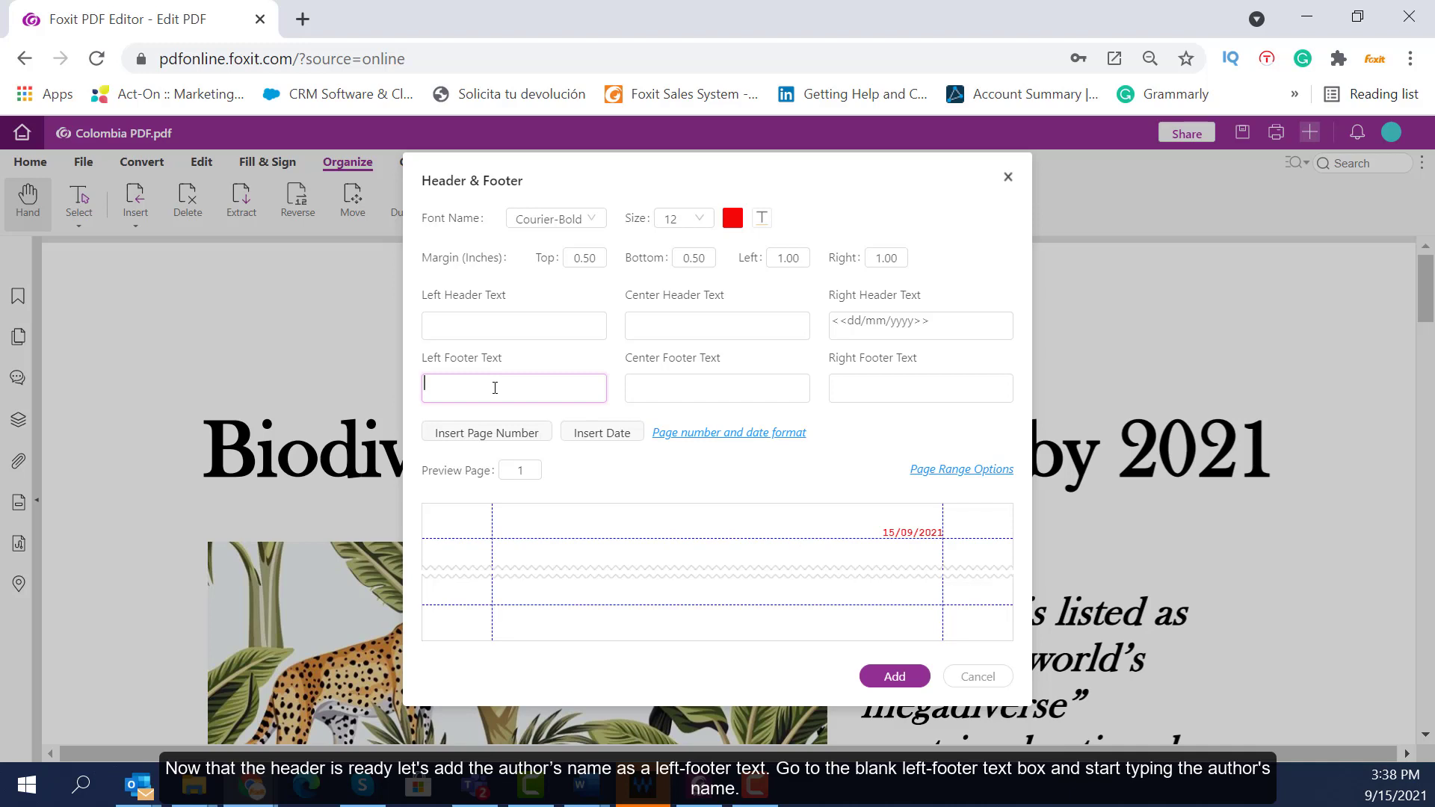
pyautogui.write('Laura Smith')
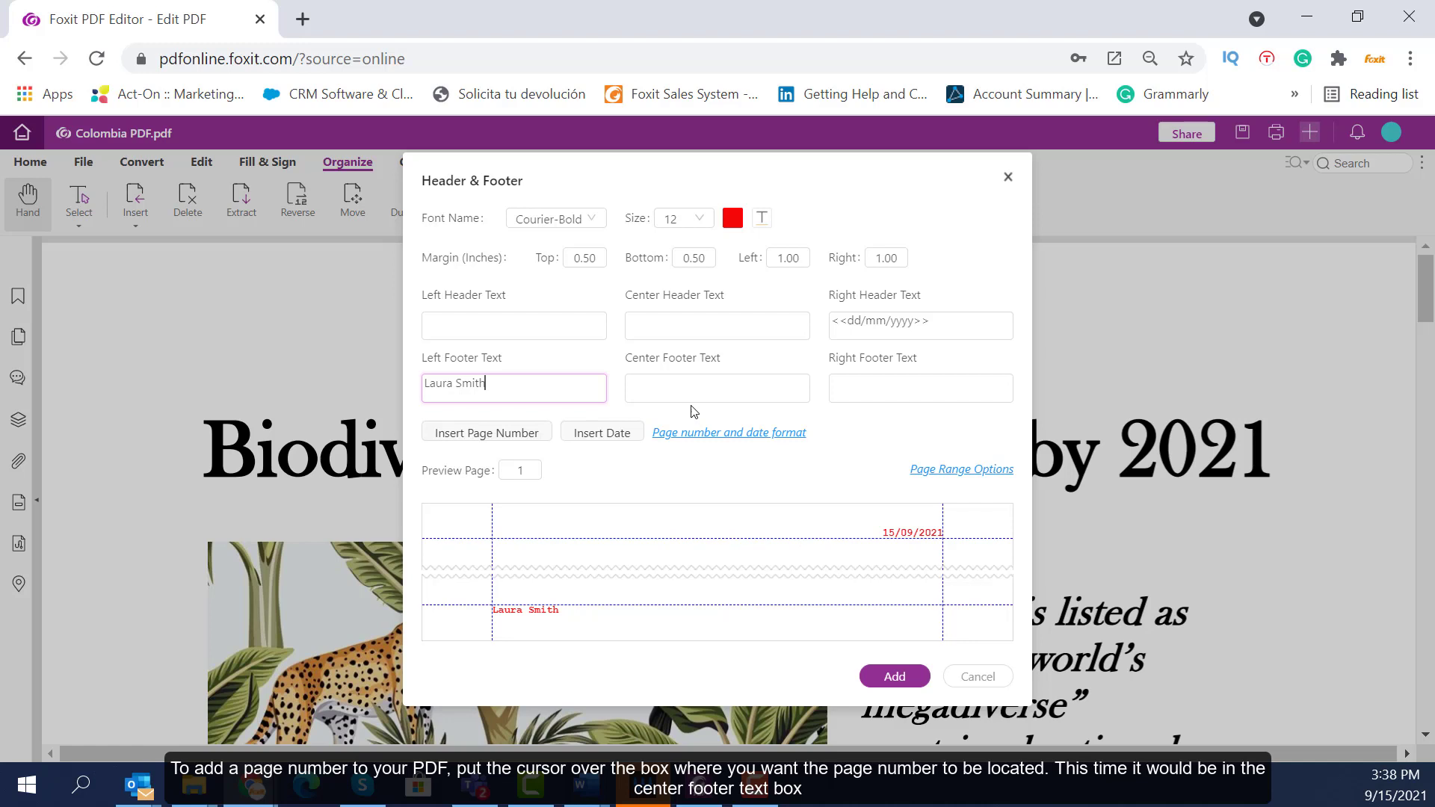
pyautogui.click(717, 388)
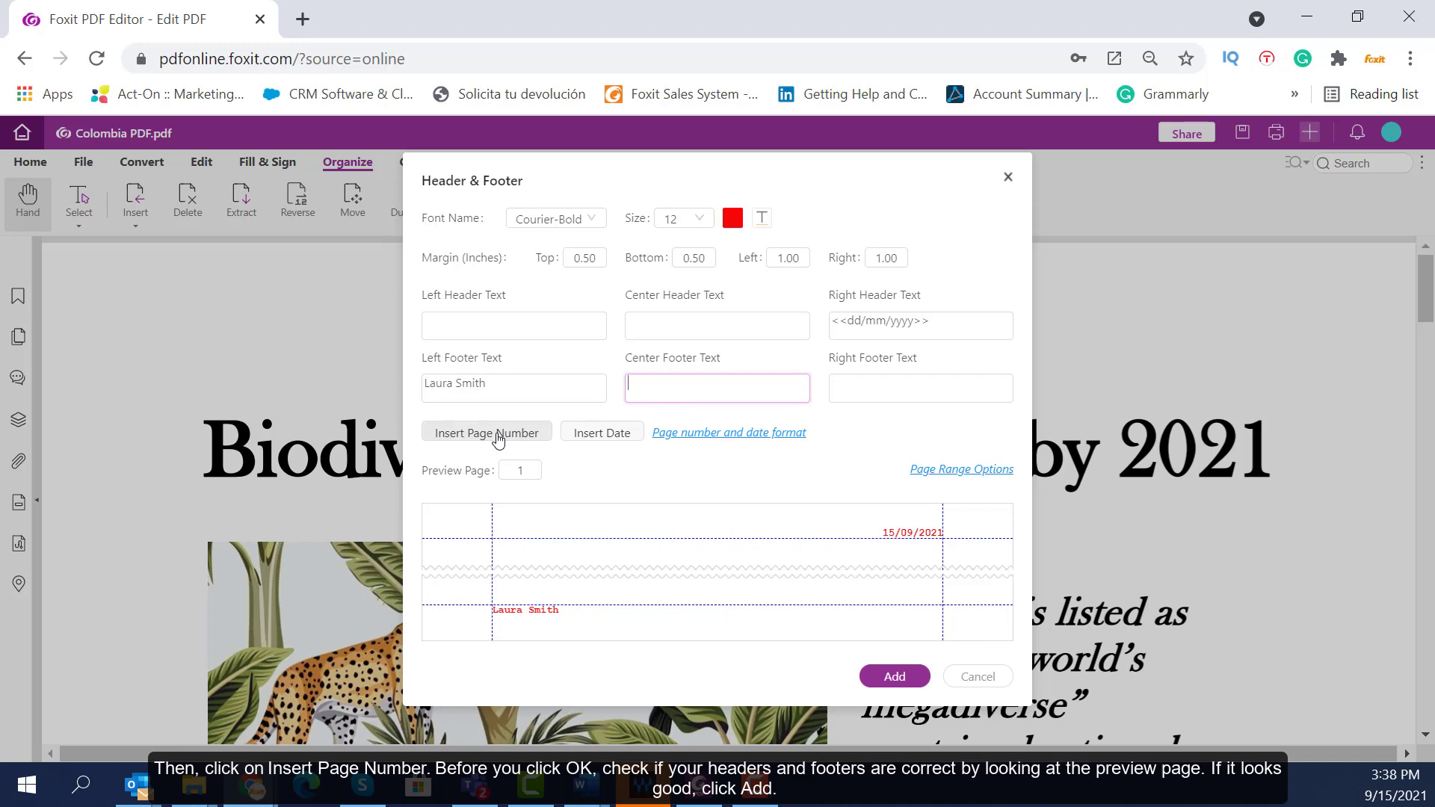
pyautogui.click(486, 432)
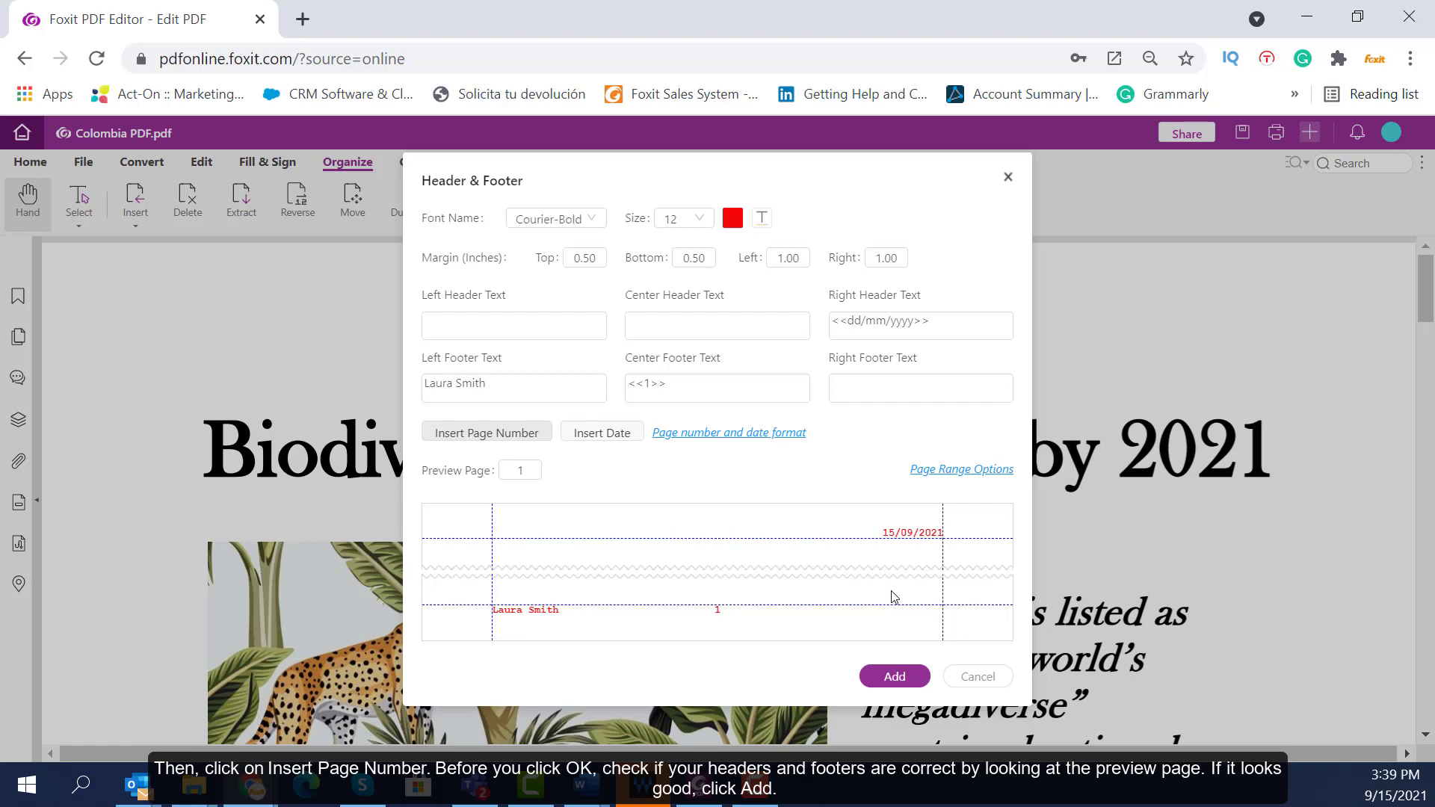